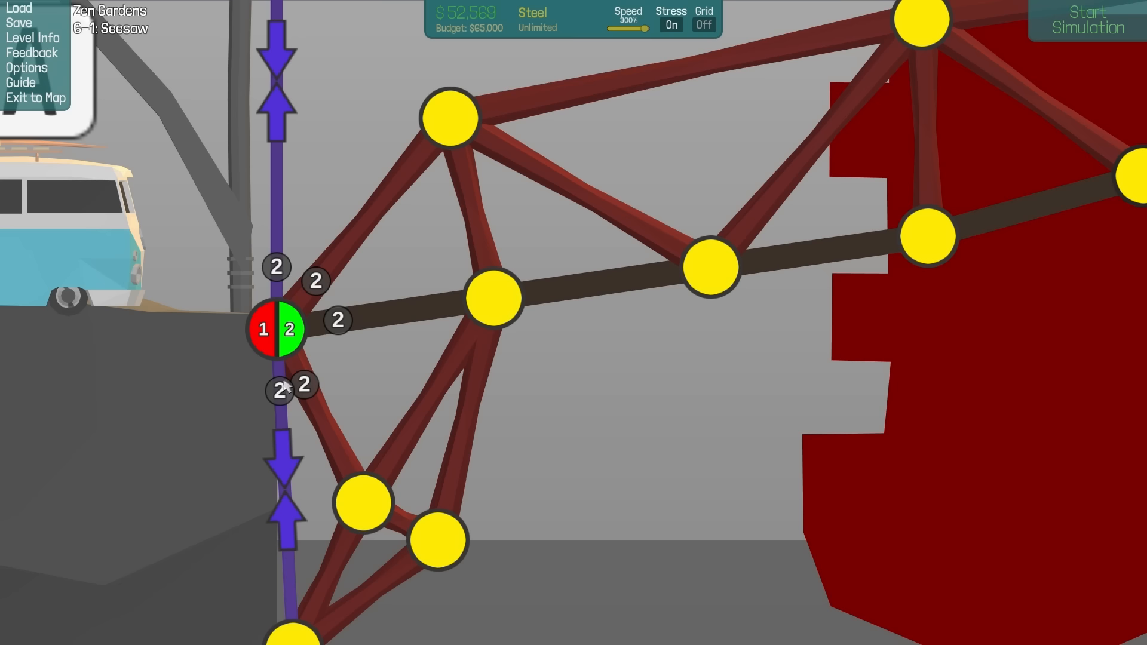
Start a test run of the truss deck with its new left-end hydraulic pistons
click(1093, 21)
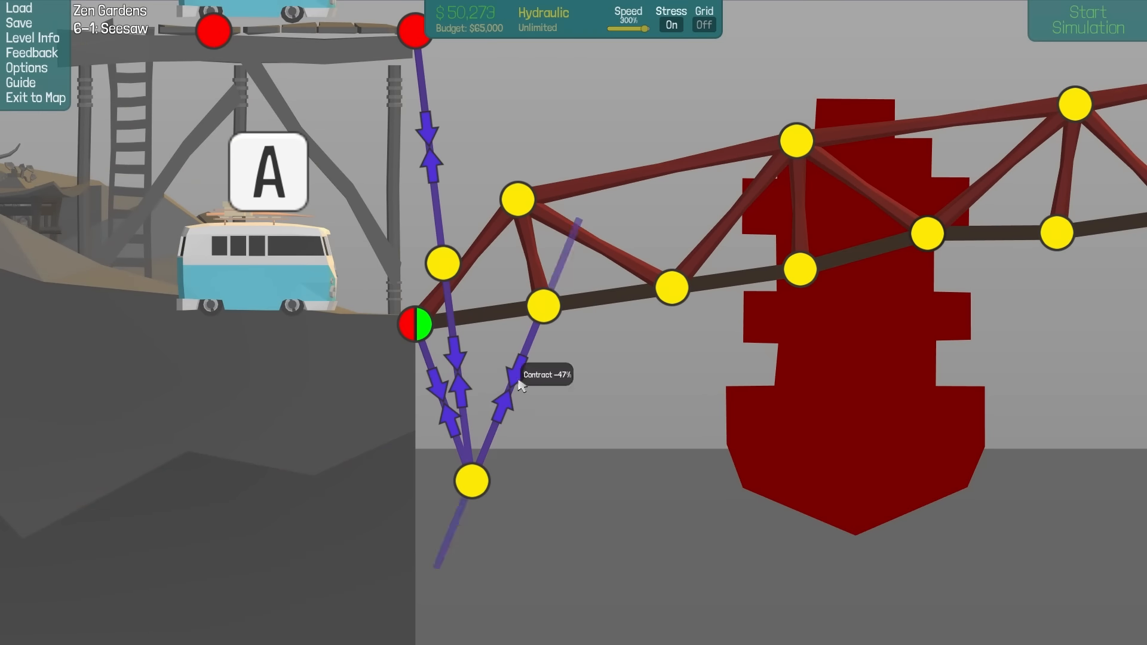
Run the van across the bridge, then stop the simulation to resume building
click(1089, 20)
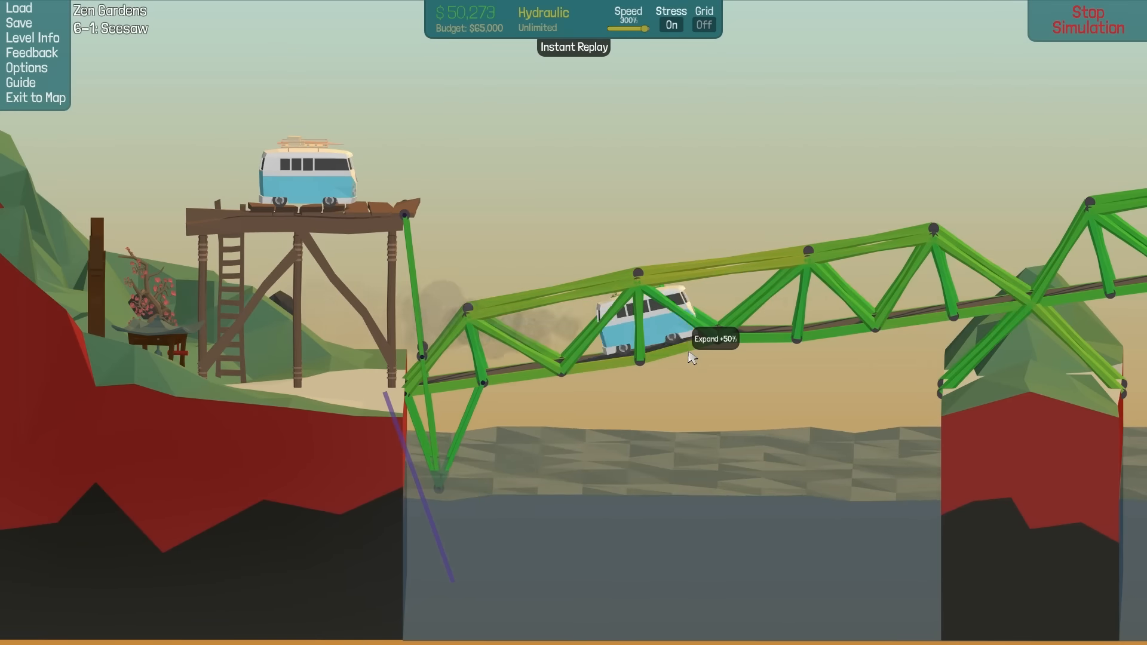
click(1089, 19)
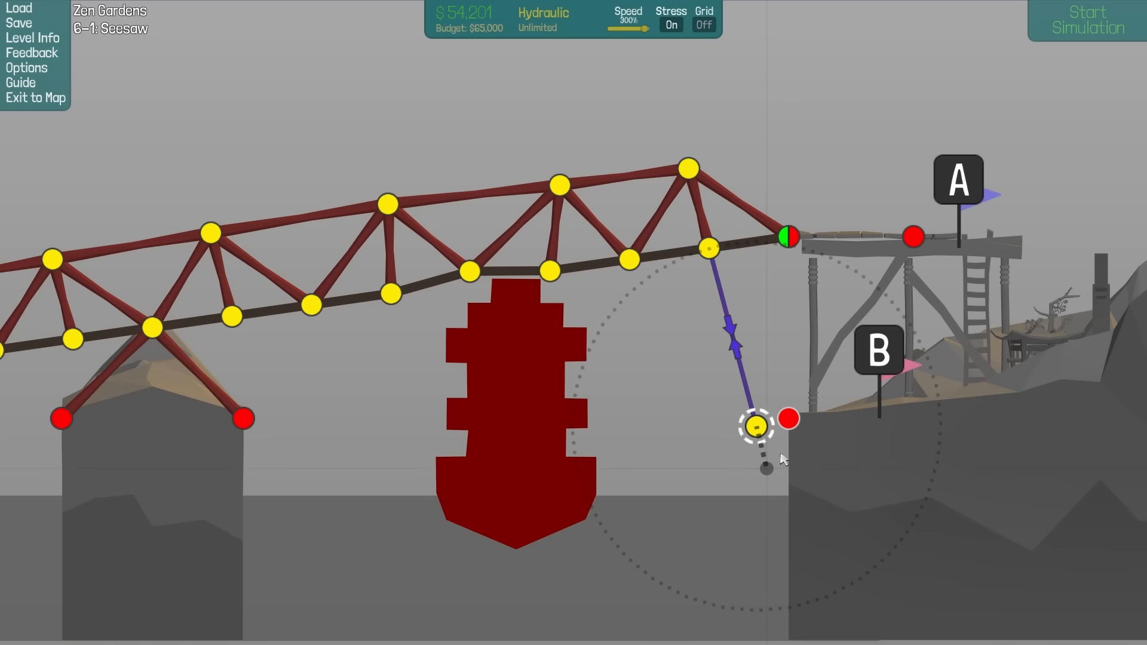
Anchor the hydraulic piston on the right cliff and test the new right-end support
click(1089, 22)
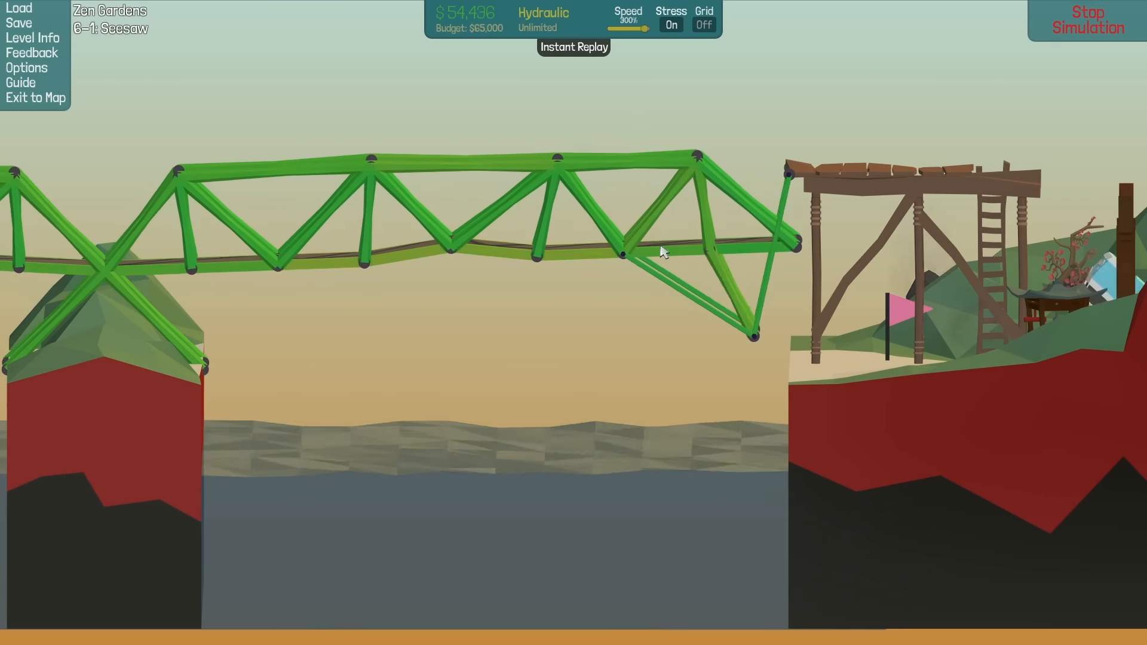
click(1090, 19)
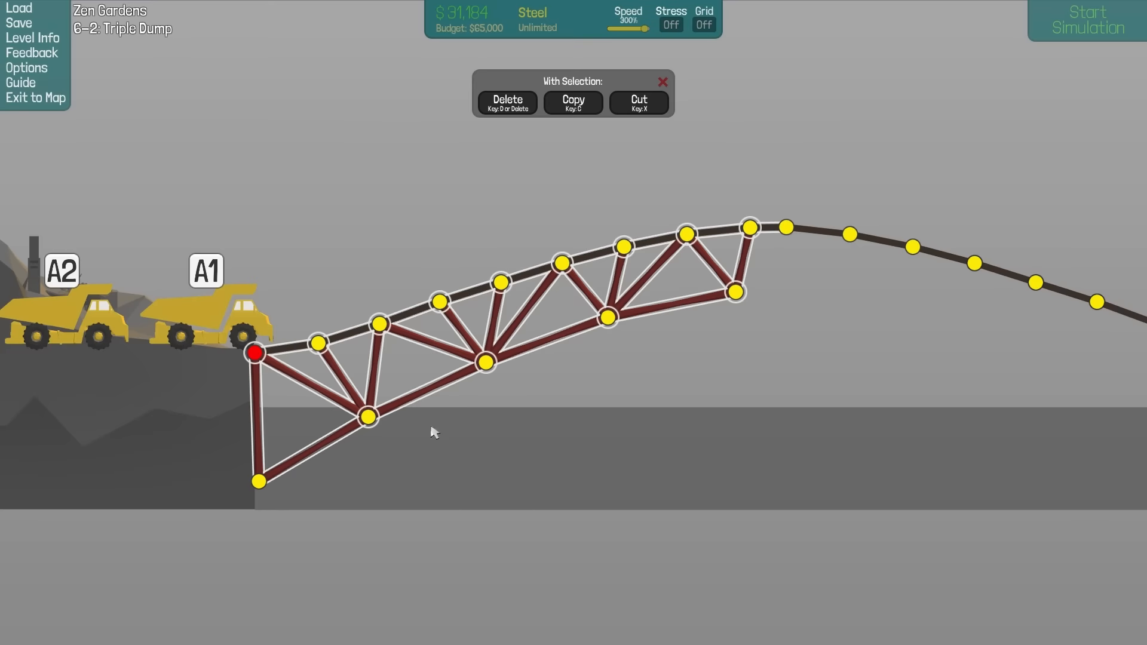
click(1089, 19)
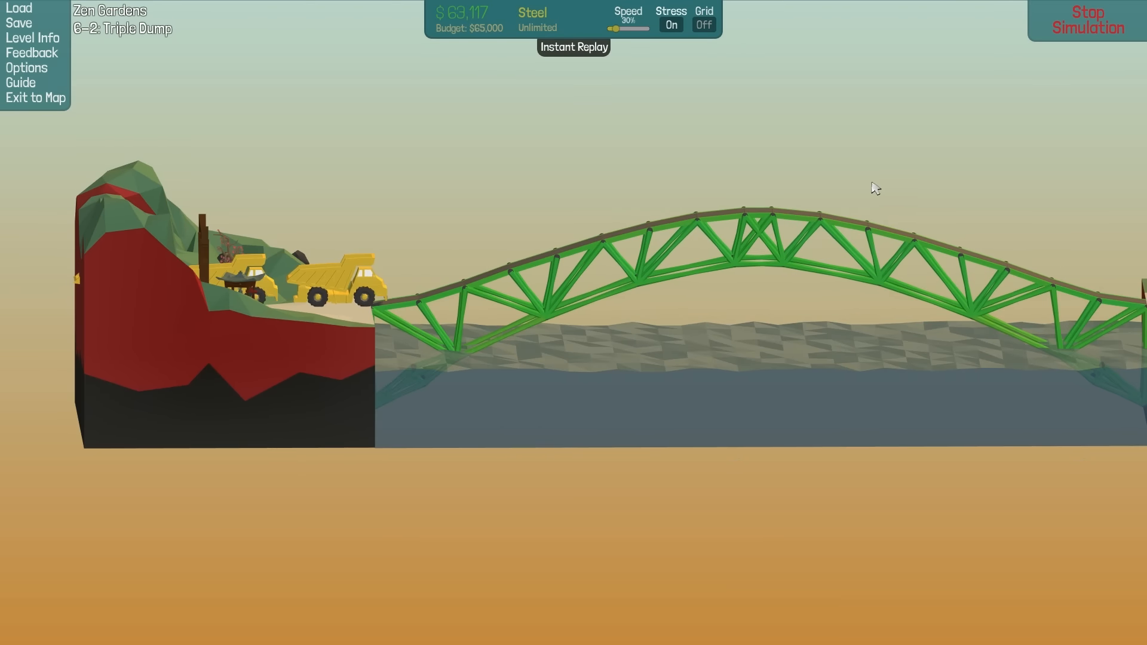
click(1089, 19)
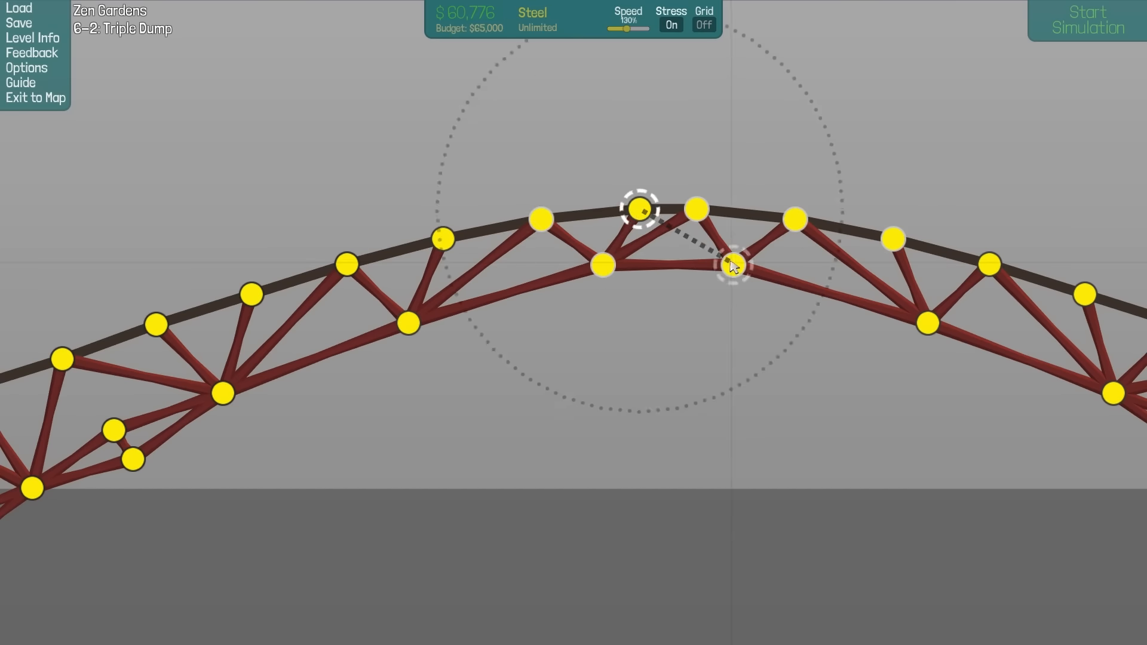
Send the three dump trucks over the reinforced arch, adjusting the simulation speed slider
click(1087, 20)
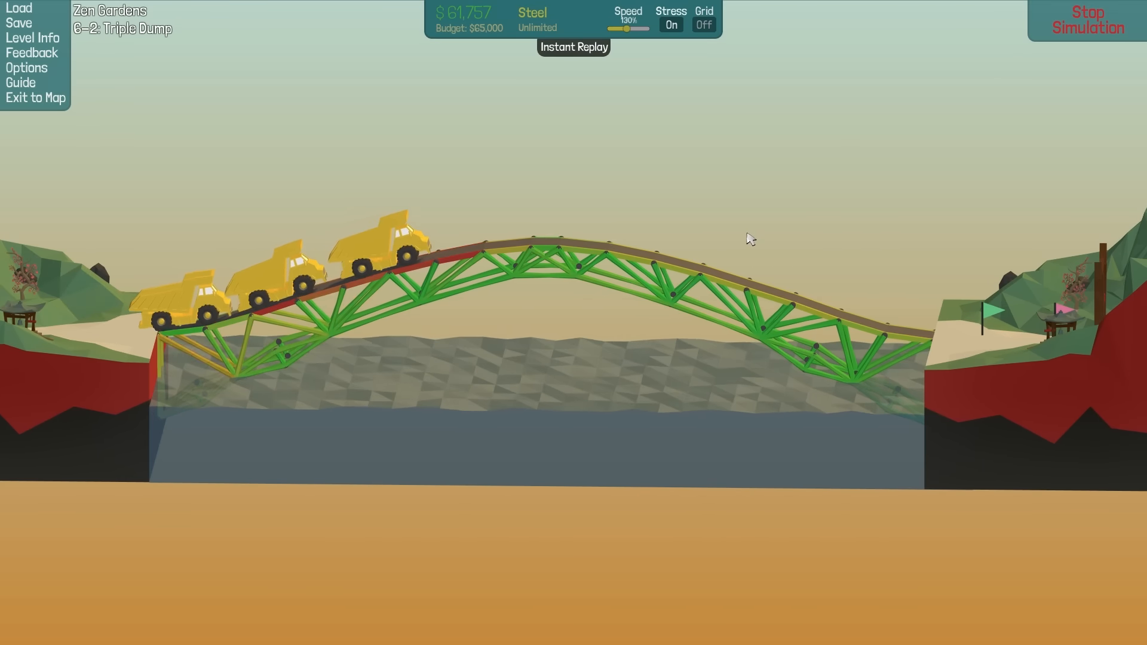
drag(634, 28, 610, 27)
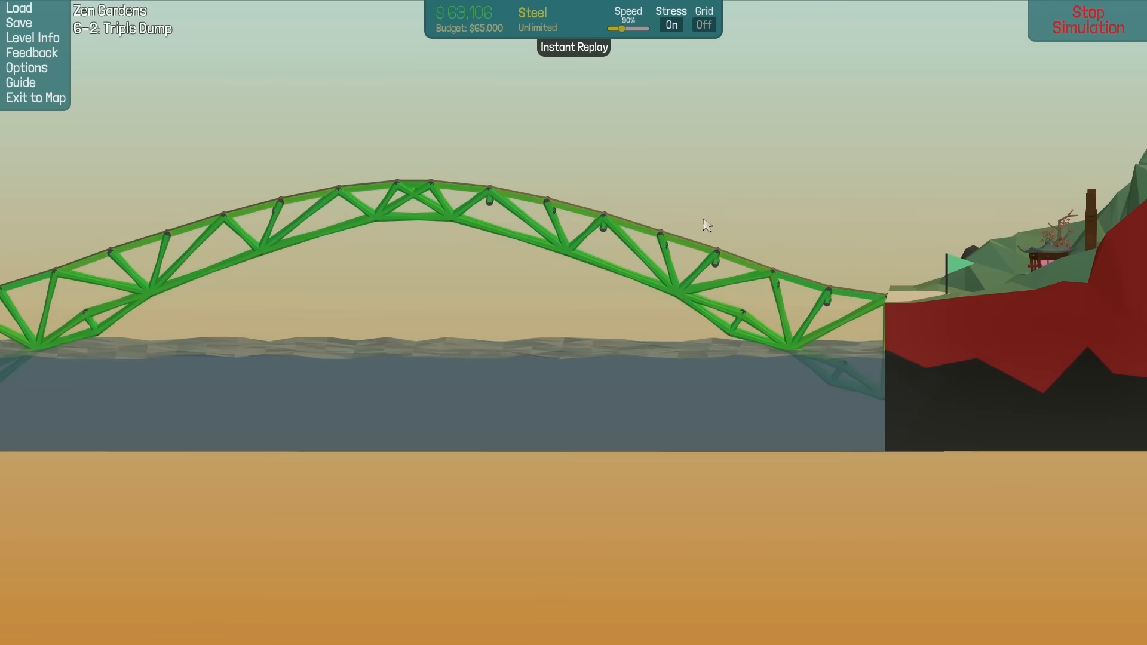
Stop the simulation to keep reinforcing the truss's right end with steel
click(1091, 19)
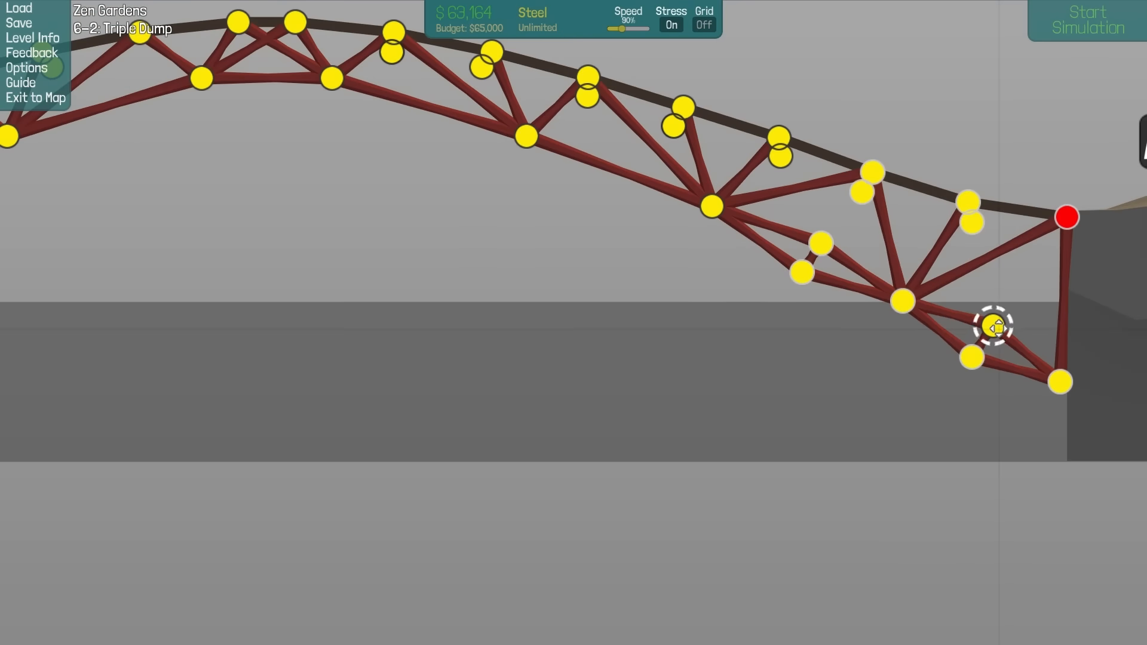